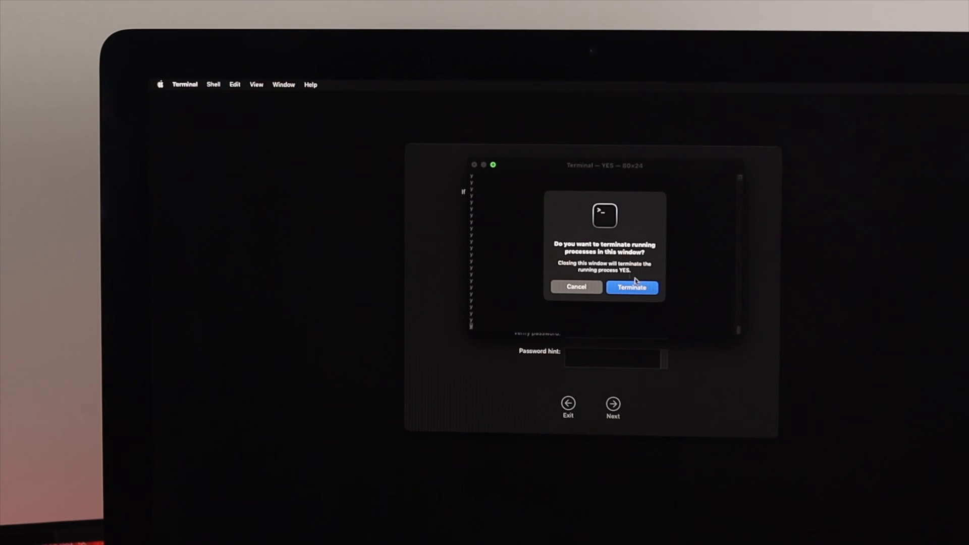
- Terminate the Terminal's running process and complete the reset to reach Reset Password Completed
left_click(631, 286)
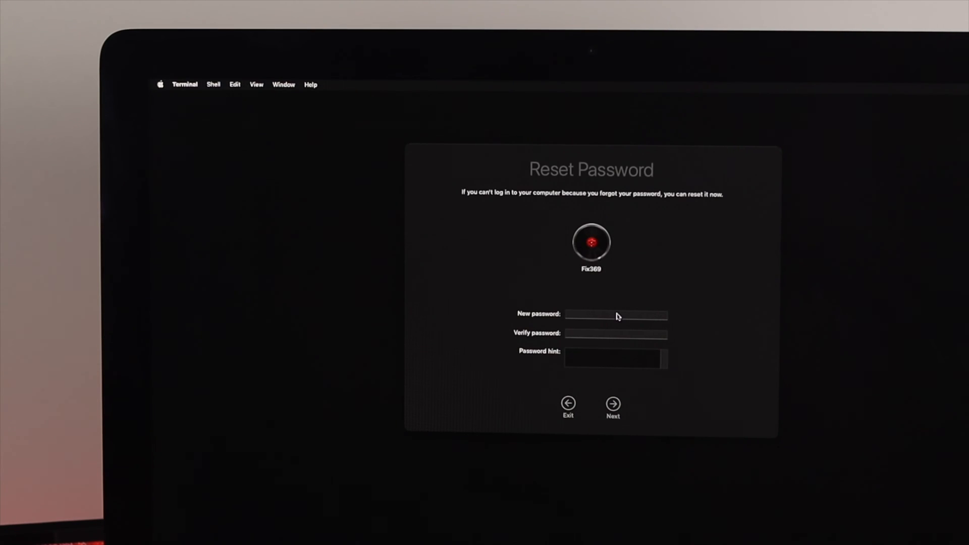
left_click(612, 401)
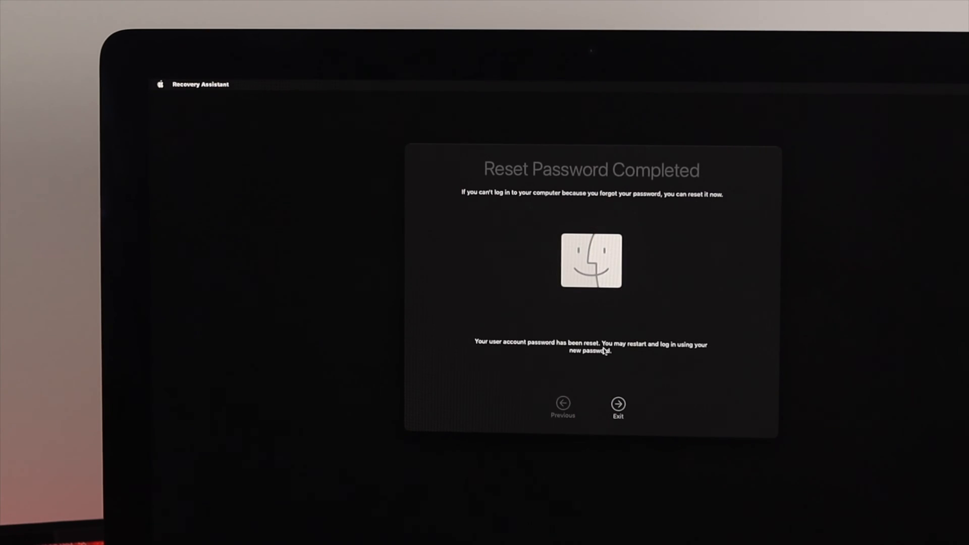
mouse_move(582, 363)
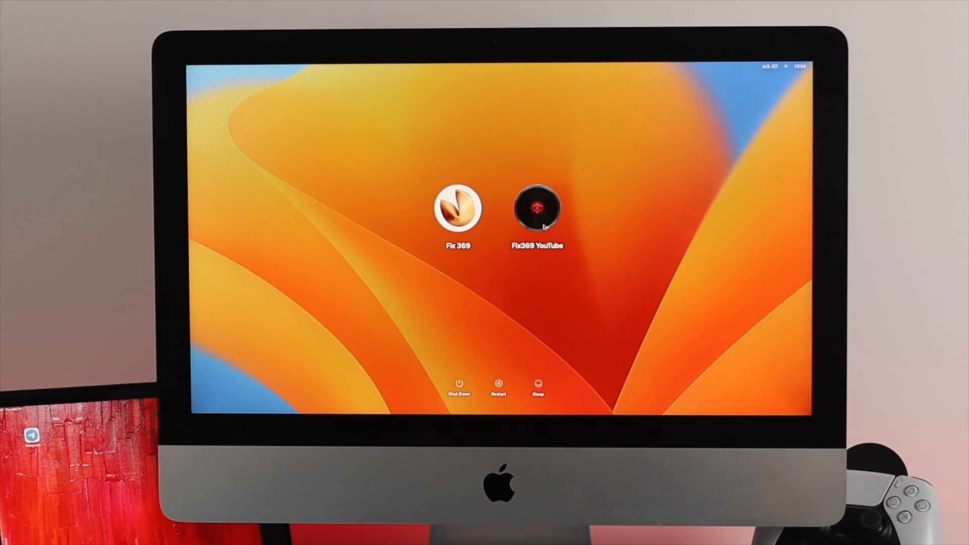
- Select the Fix369 YouTube account and show its password hint via the ? button
left_click(537, 208)
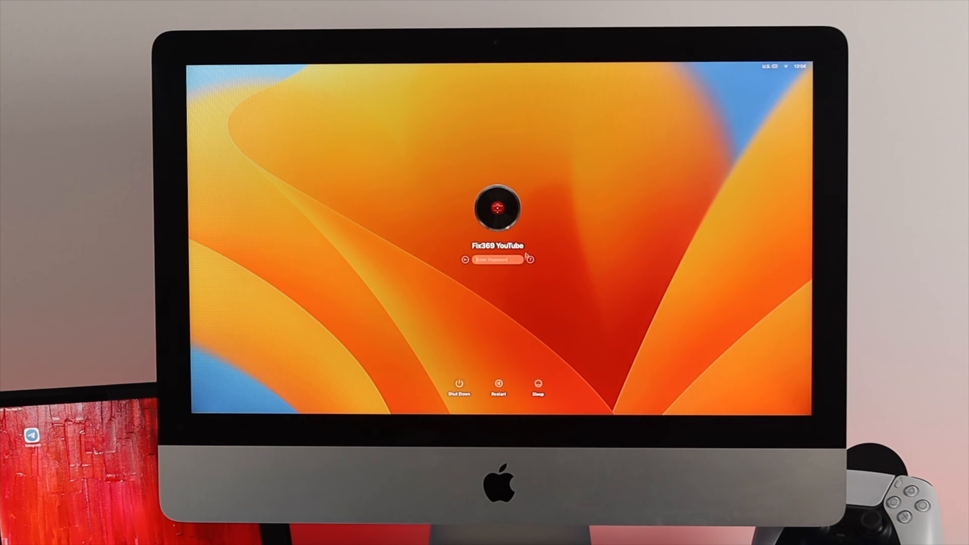
left_click(533, 259)
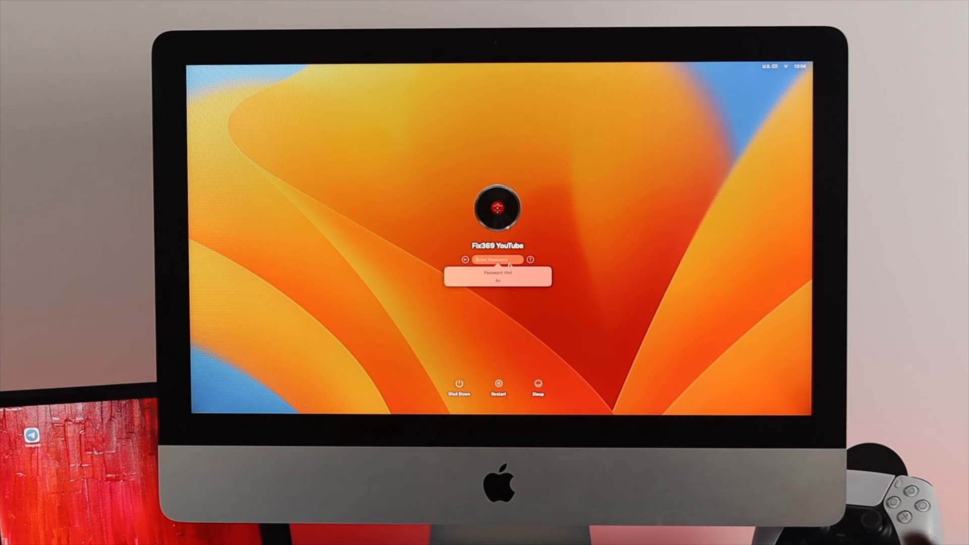
mouse_move(503, 299)
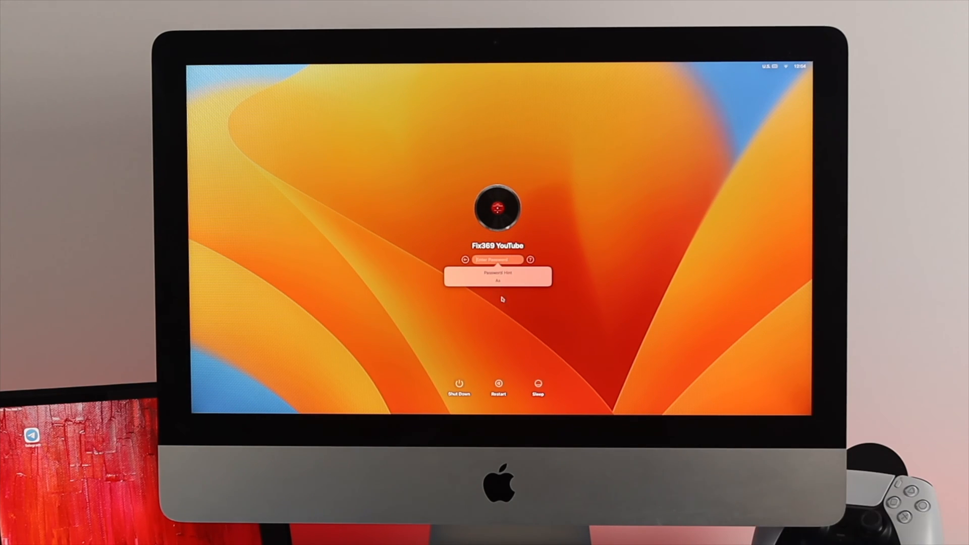
mouse_move(515, 333)
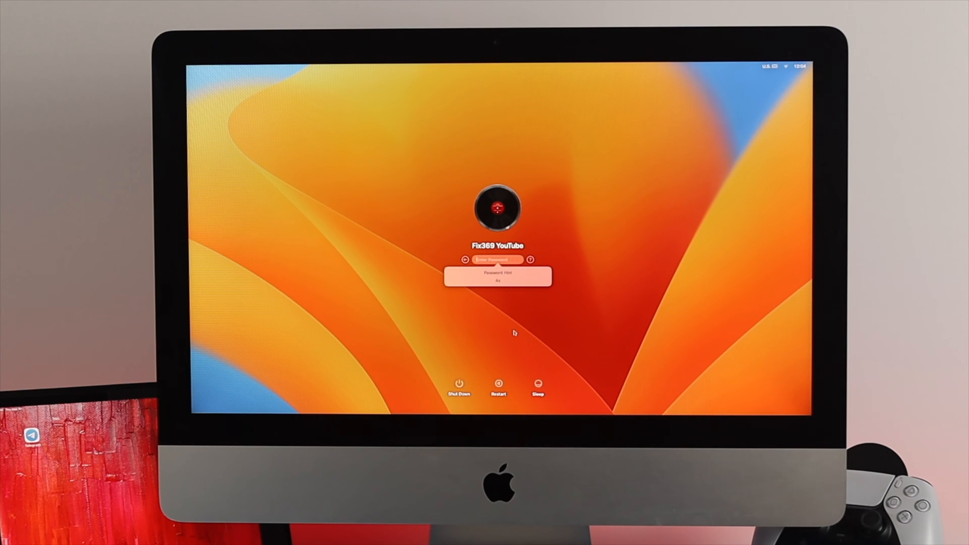
mouse_move(455, 404)
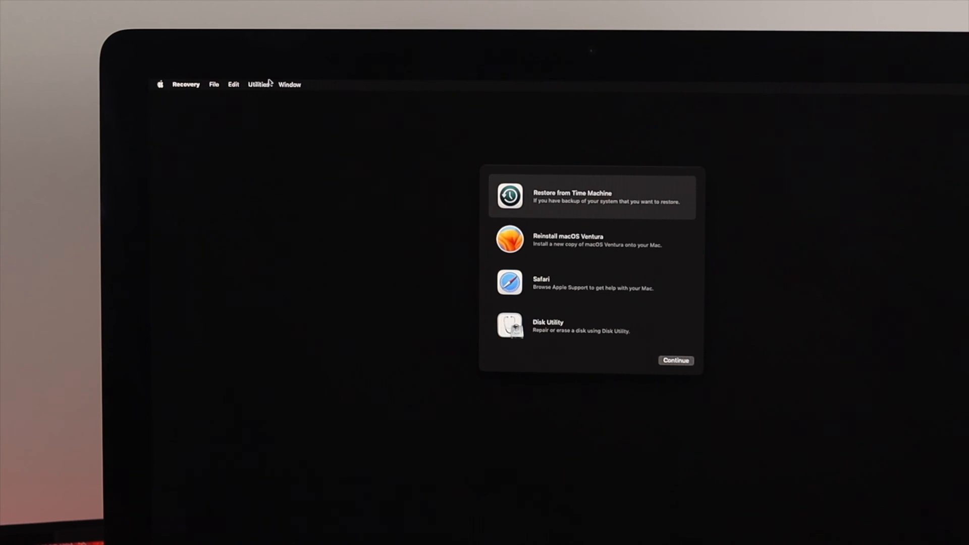
- Launch Terminal from Utilities and run the resetpassword command, answering YES
left_click(258, 85)
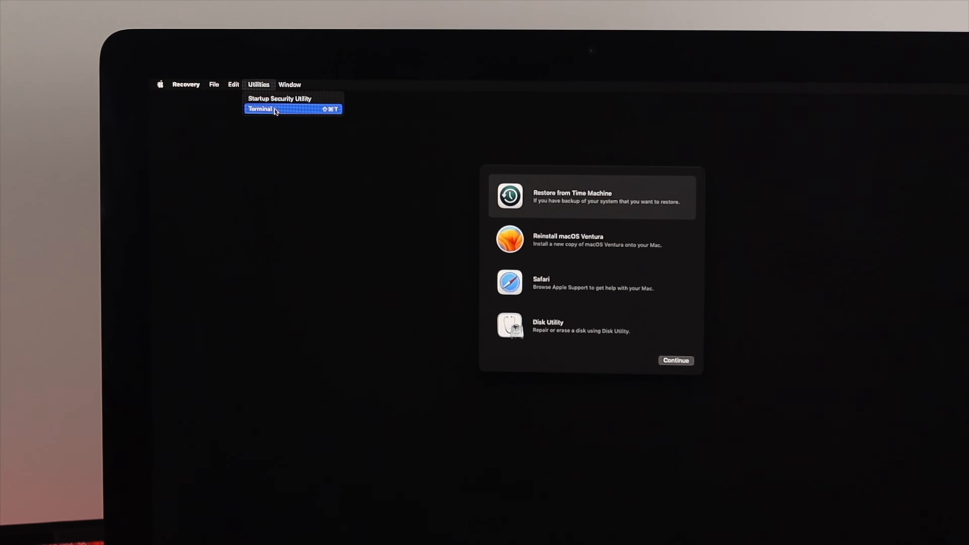
left_click(267, 110)
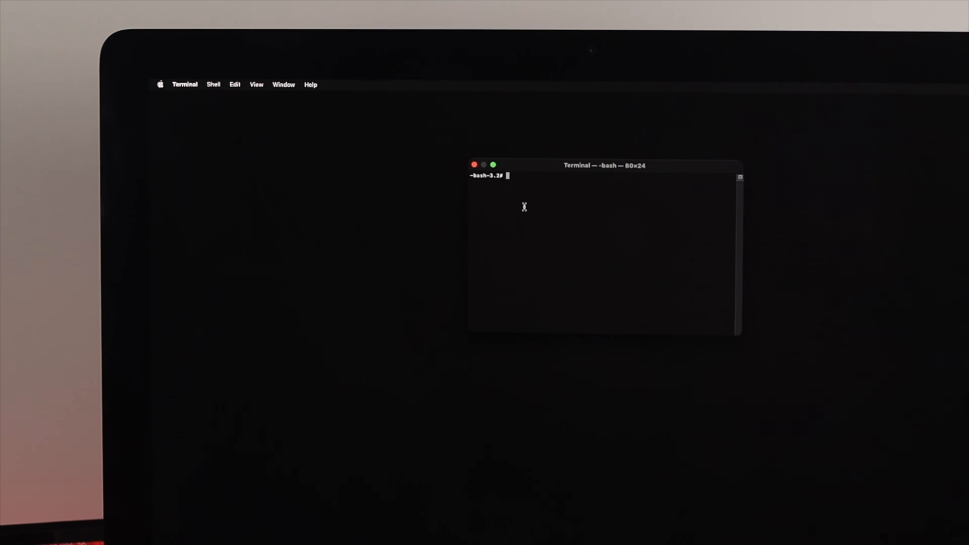
type("rese")
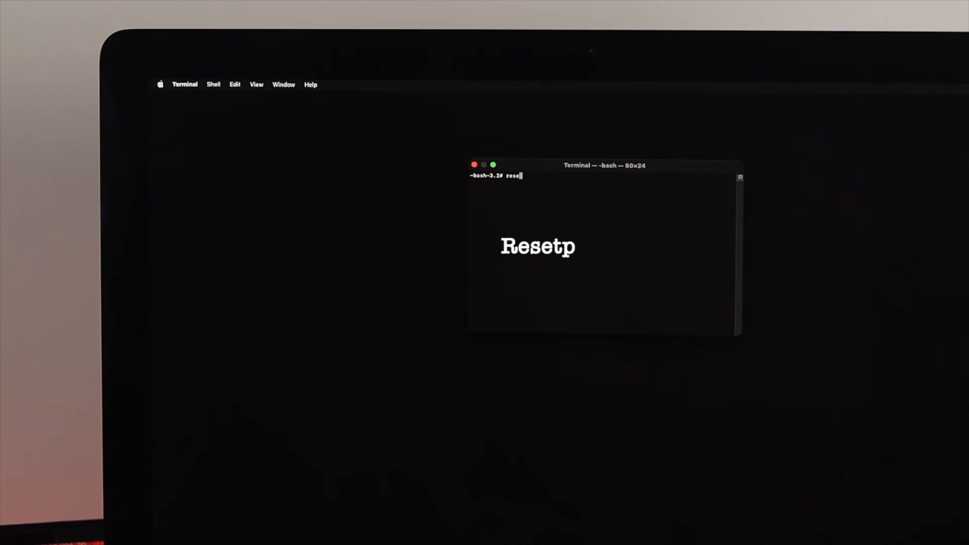
type("assword")
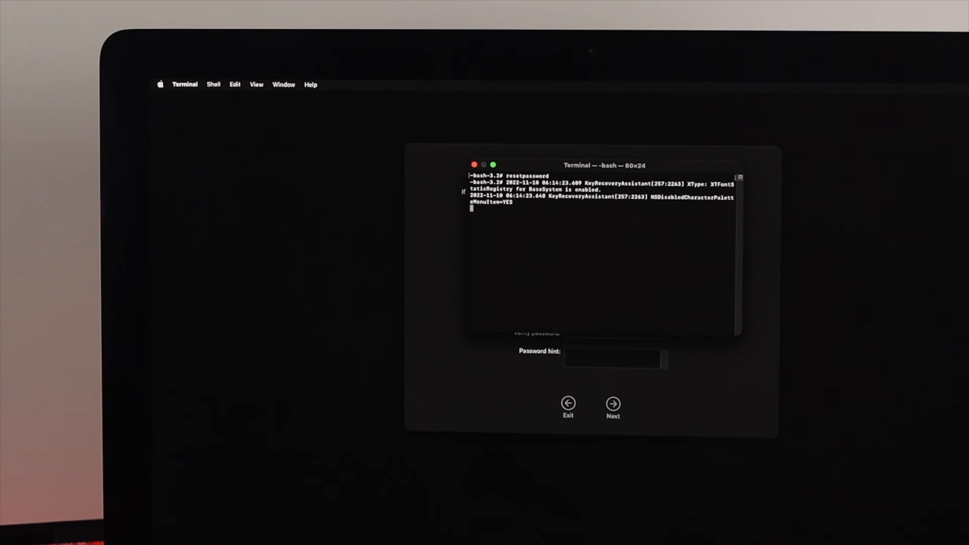
type("YES")
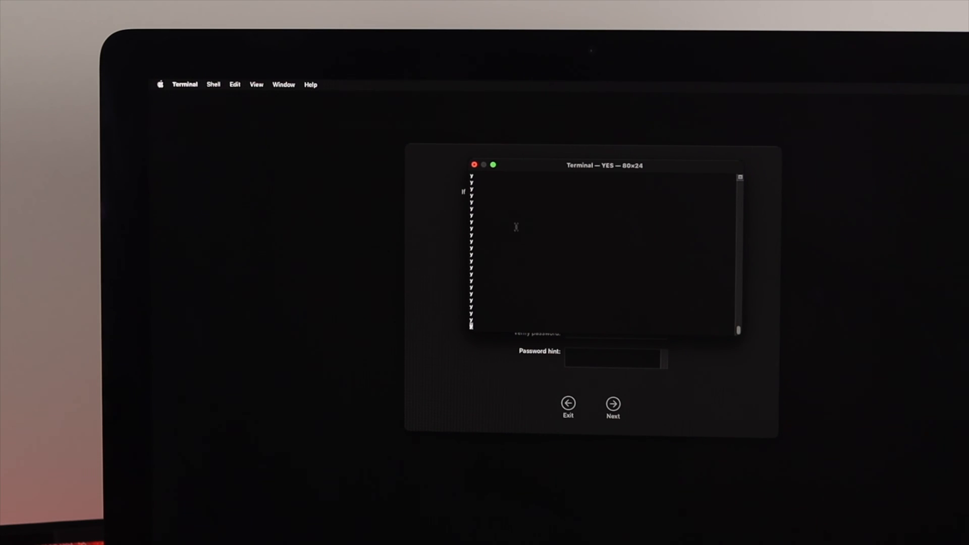
- Close the Terminal window and terminate its running process, leaving Reset Password showing
left_click(475, 166)
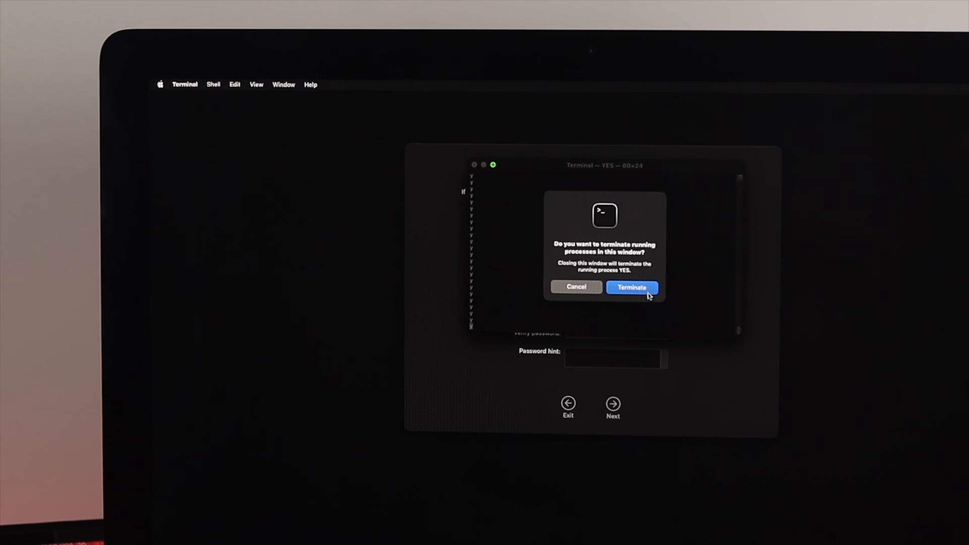
left_click(632, 287)
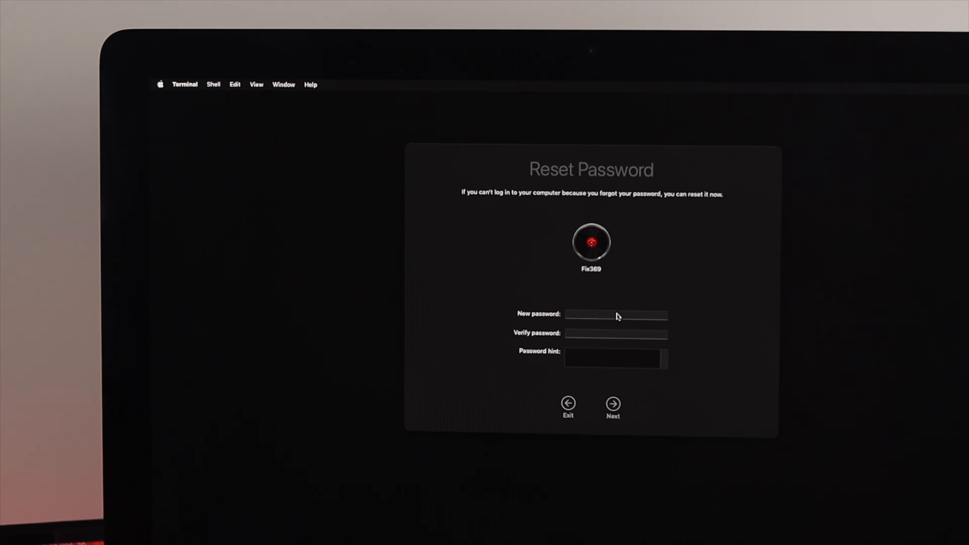
mouse_move(599, 319)
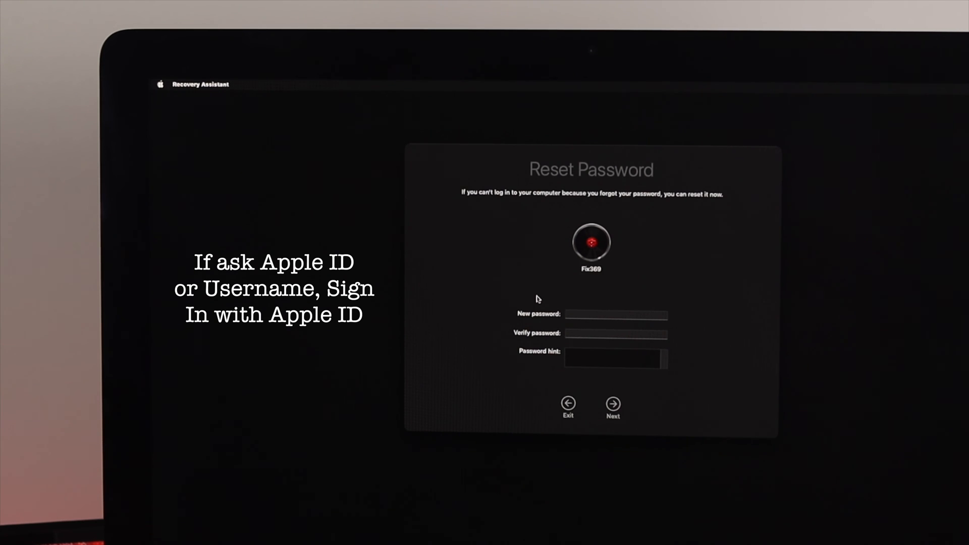
- Enter the new password in both fields and 10 as the password hint for Fix369
left_click(616, 314)
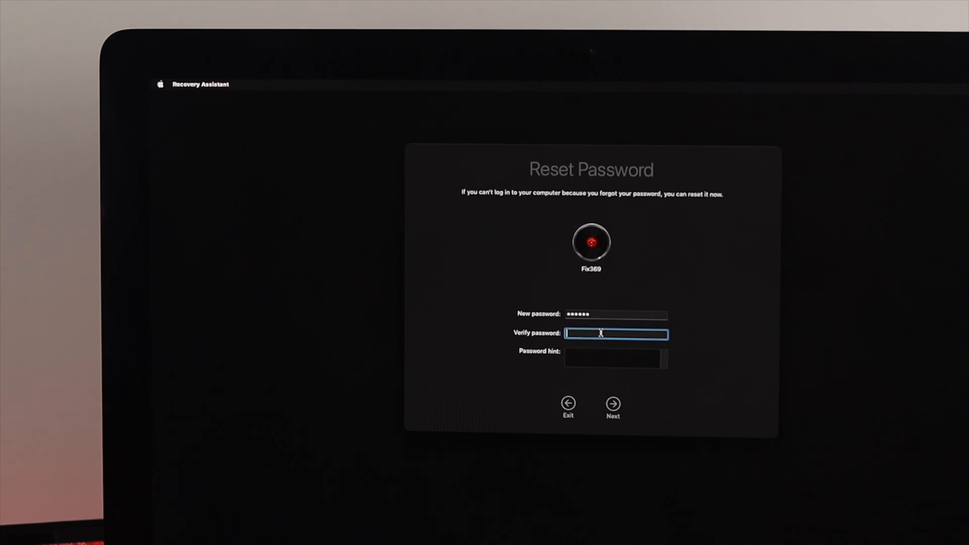
type("•••••")
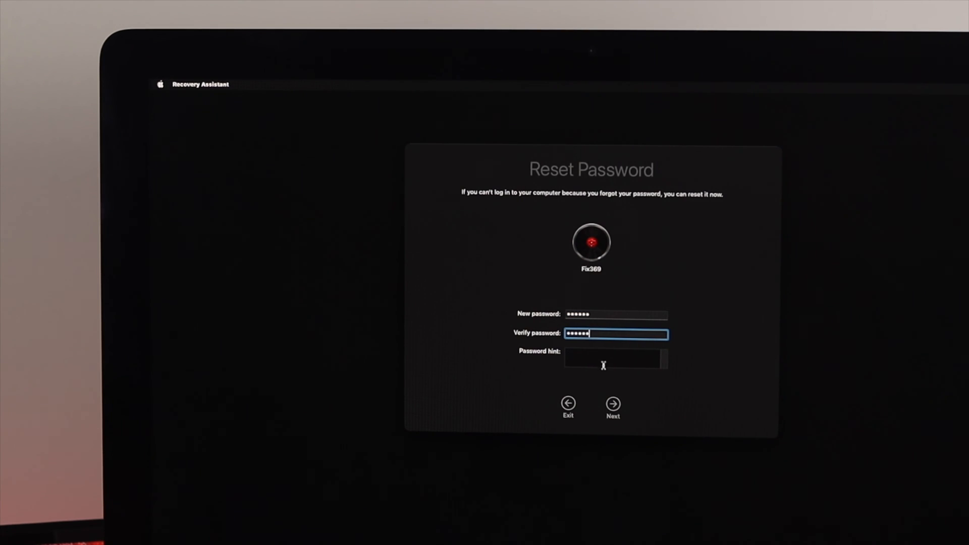
type("10")
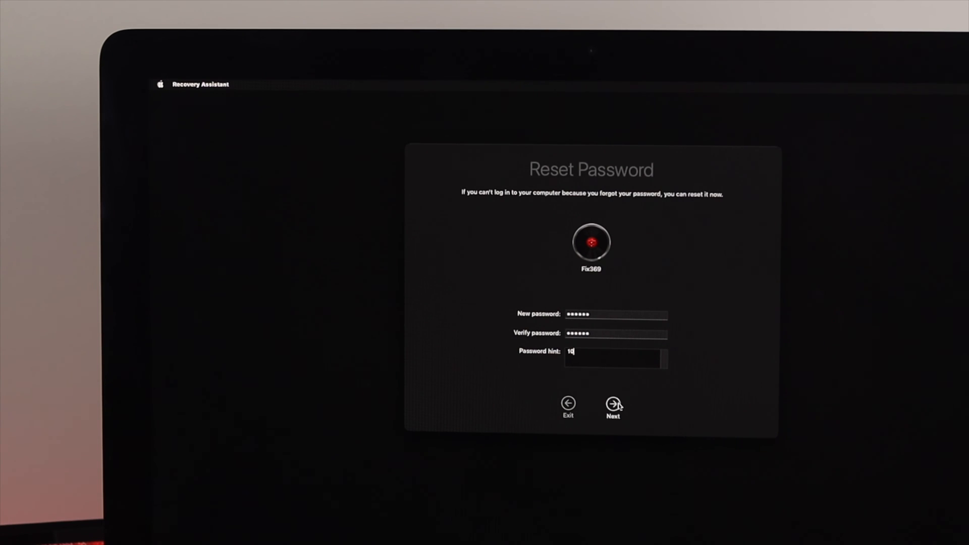
- Submit the new password with Next and return to an empty Reset Password form
left_click(614, 403)
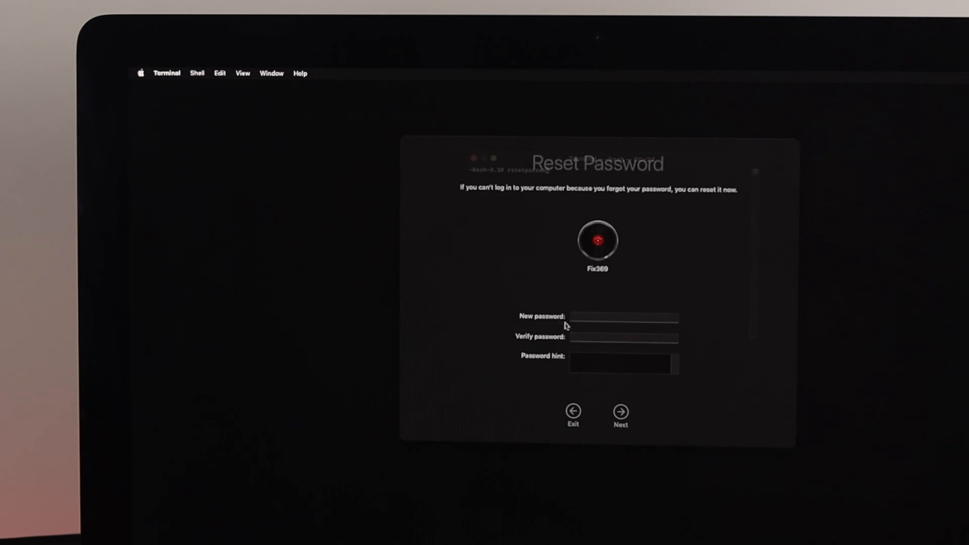
left_click(624, 317)
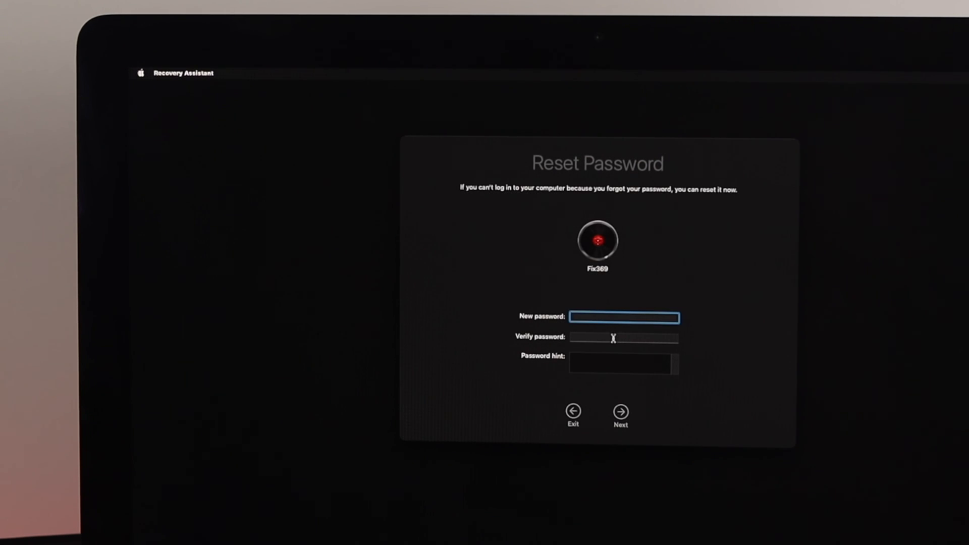